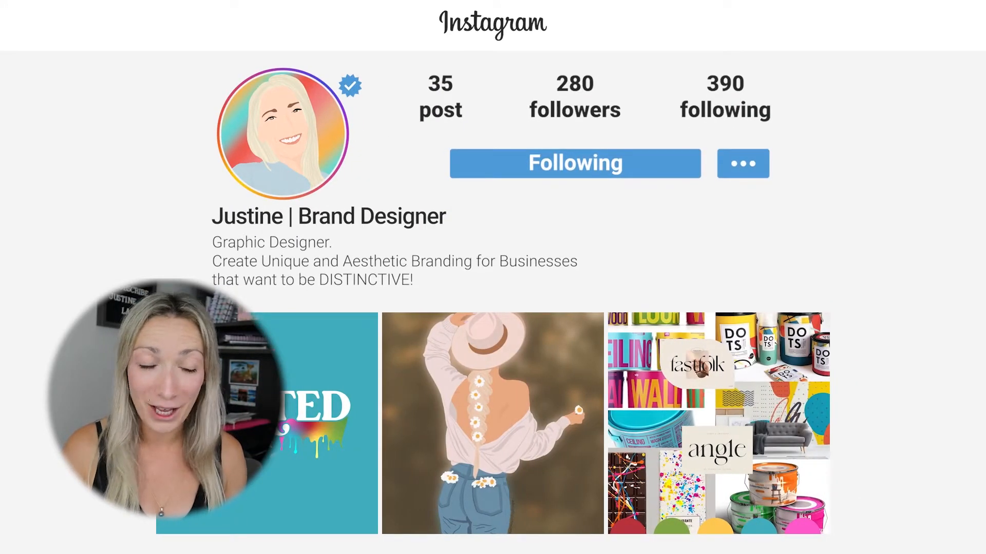
# Create a new 1080 × 1080 px document with RGB colour mode.
pyautogui.scroll(-3)
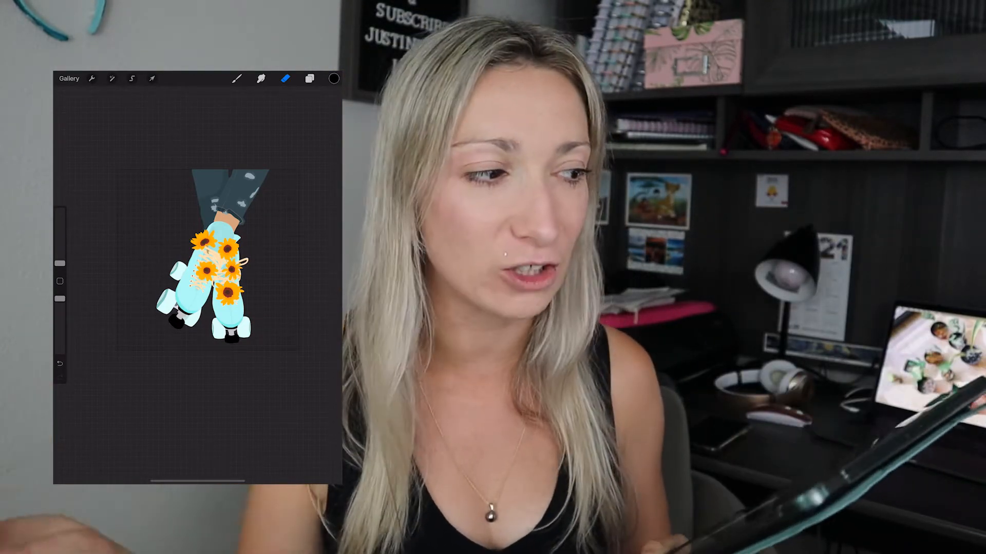
pyautogui.click(92, 78)
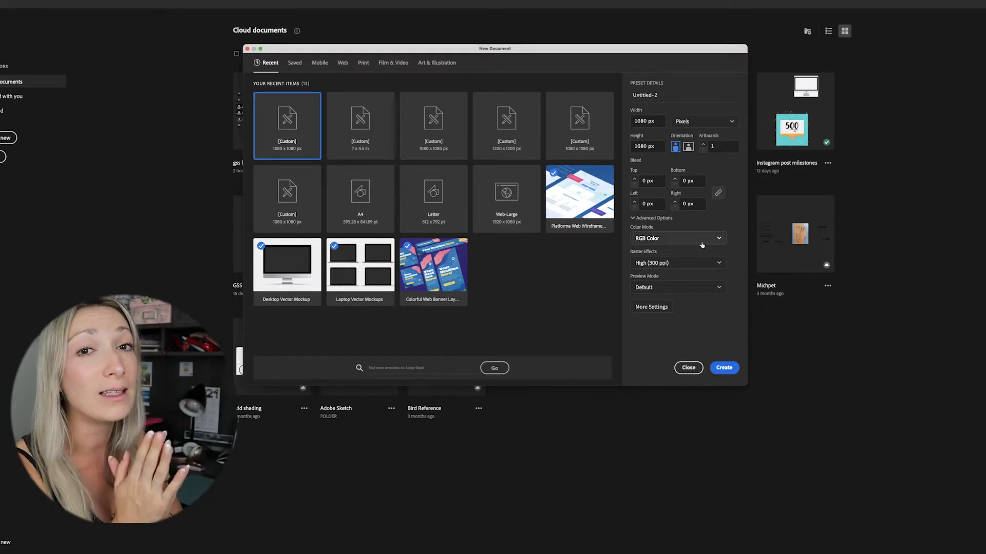
pyautogui.click(677, 238)
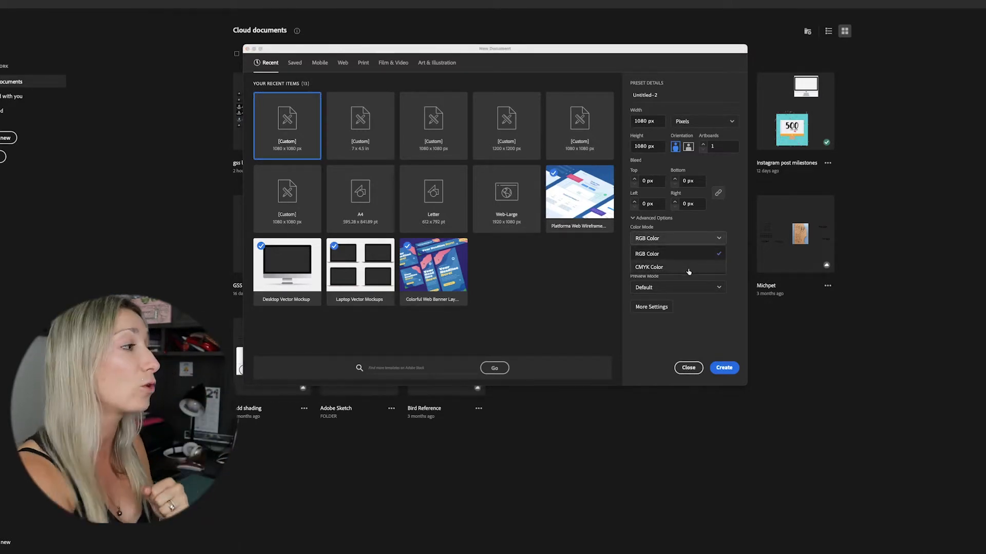
pyautogui.click(646, 254)
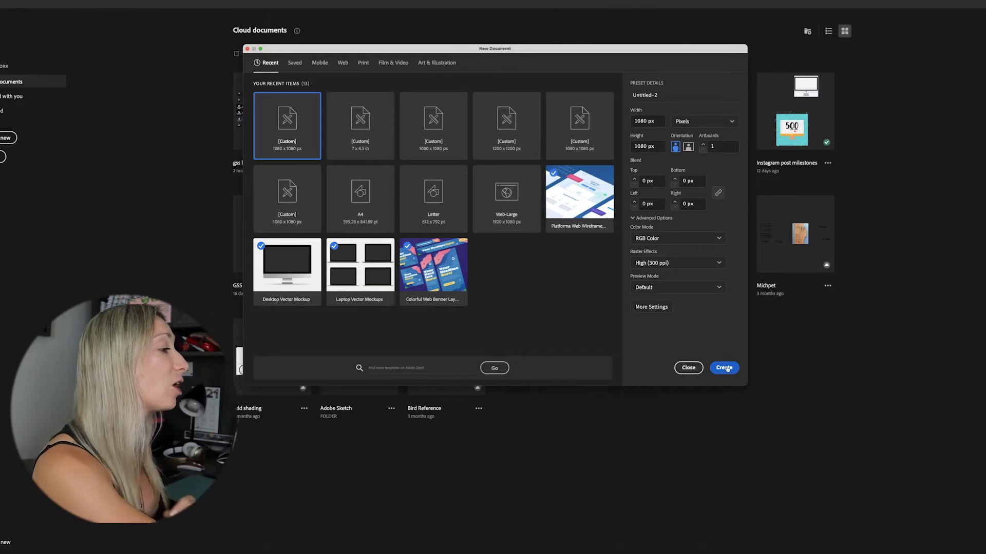
pyautogui.click(724, 368)
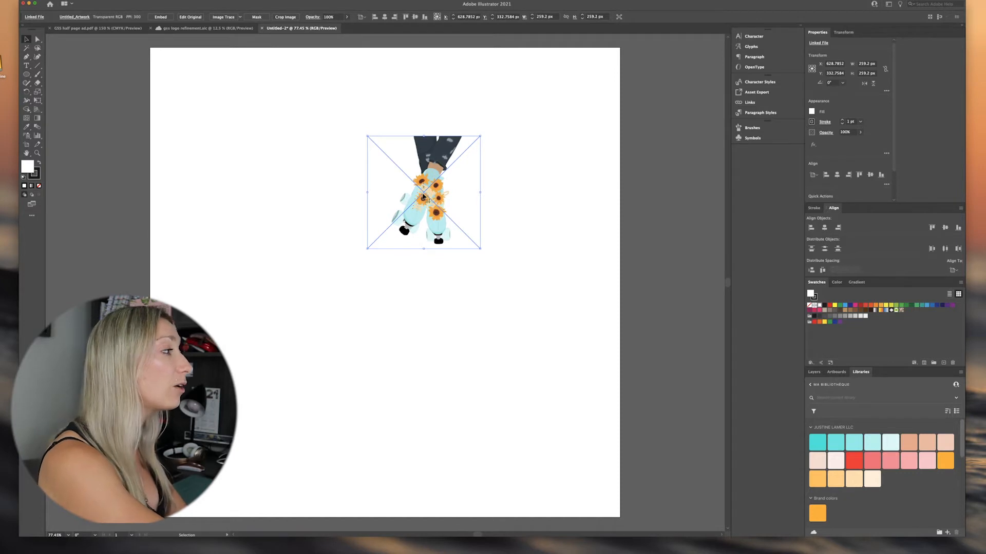
# Drag the placed roller-skate drawing toward the artboard centre and deselect it.
pyautogui.moveTo(422, 193); pyautogui.dragTo(376, 283)
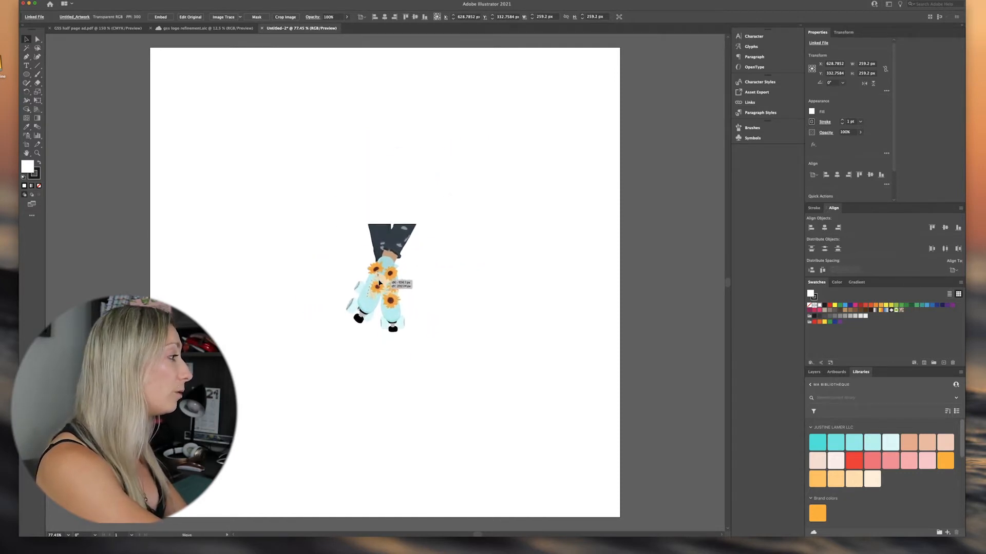
pyautogui.moveTo(377, 289); pyautogui.dragTo(377, 270)
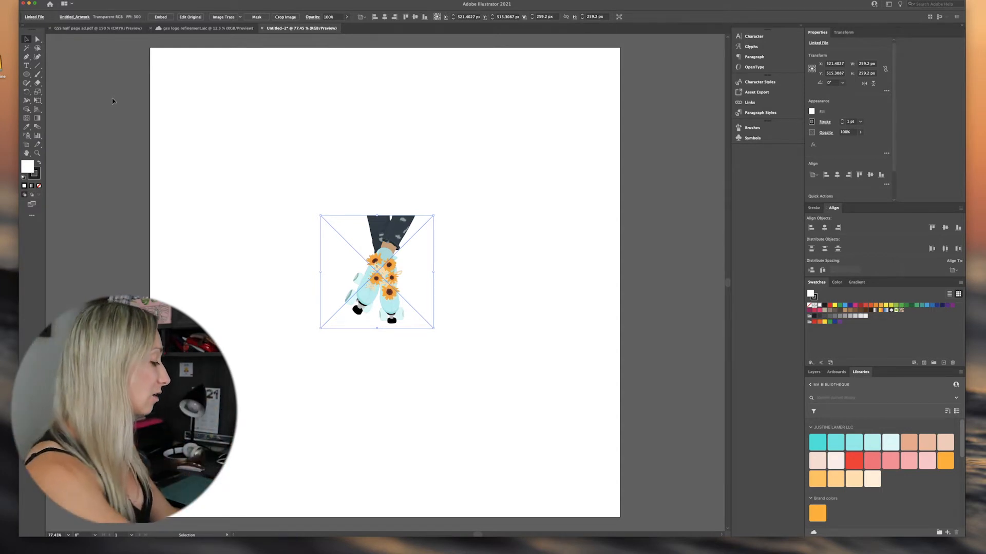
pyautogui.click(188, 128)
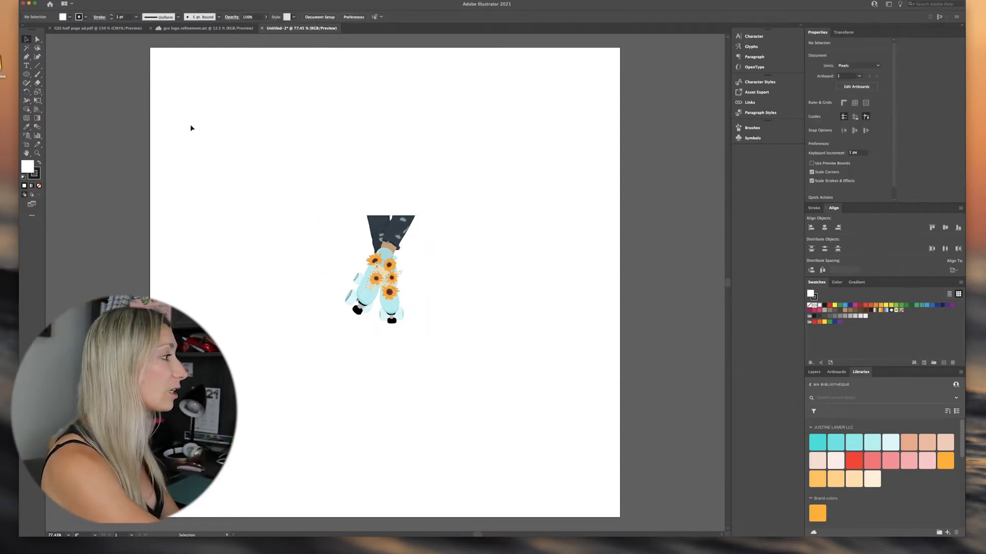
pyautogui.moveTo(267, 167)
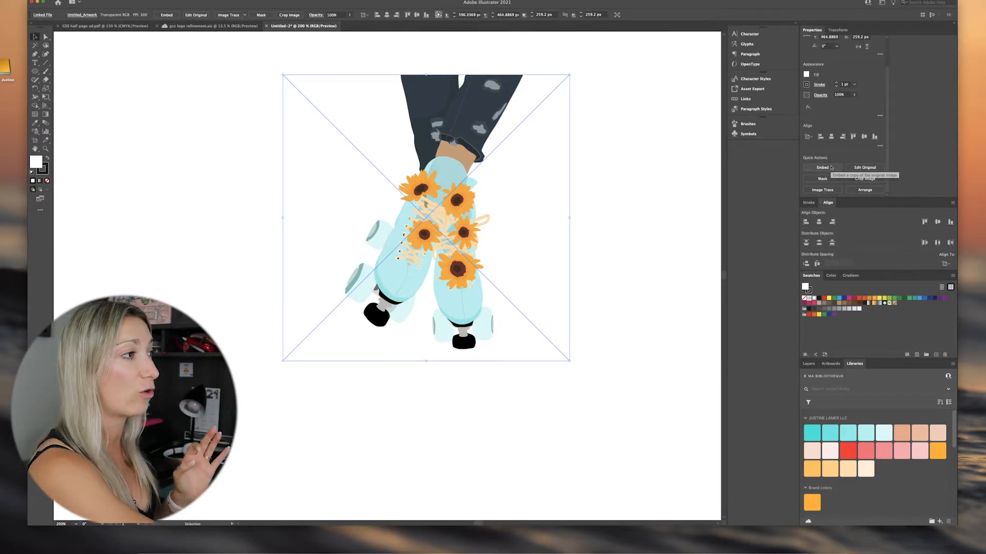
# Embed the linked roller-skate drawing via the Properties panel Quick Actions.
pyautogui.click(823, 167)
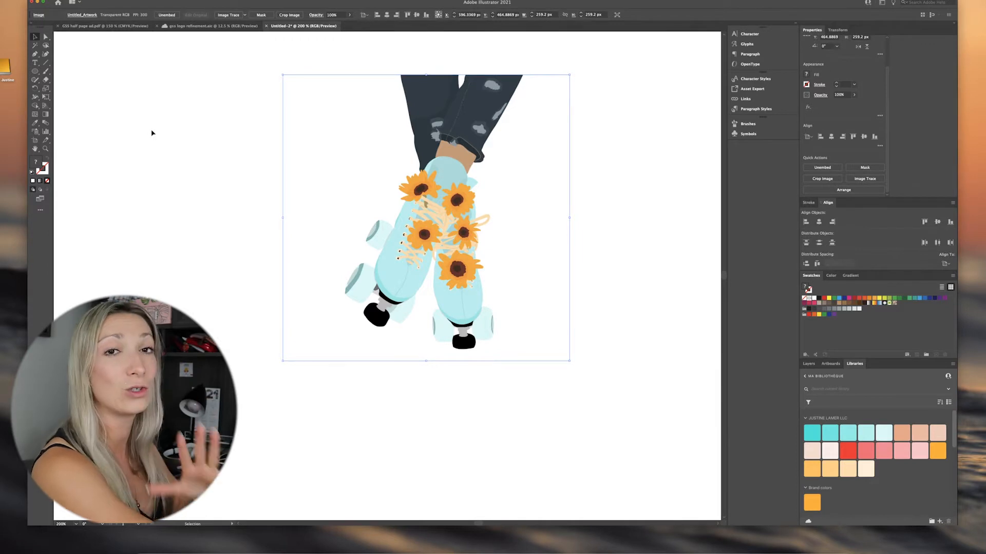
pyautogui.click(245, 160)
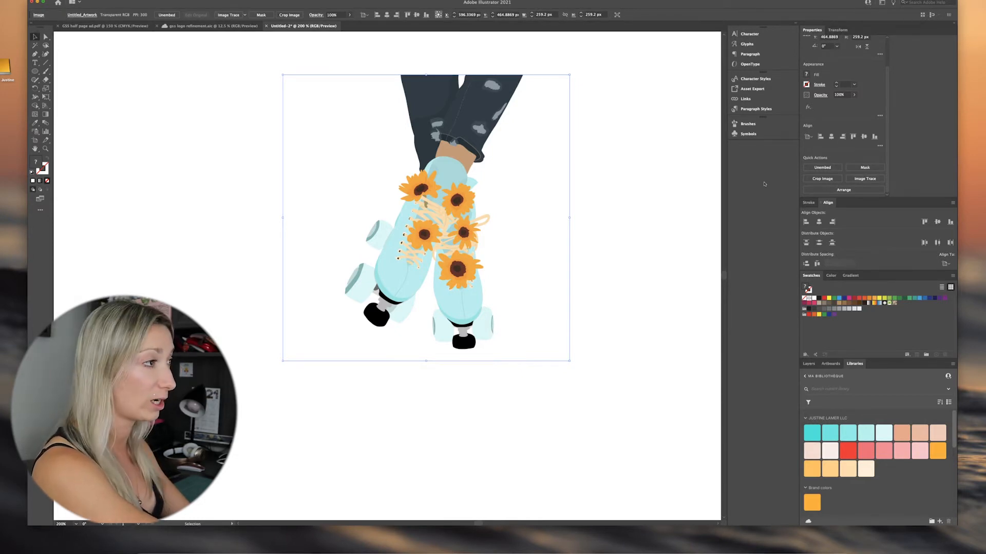
# Image-trace the embedded drawing using the High Fidelity Photo preset.
pyautogui.click(865, 178)
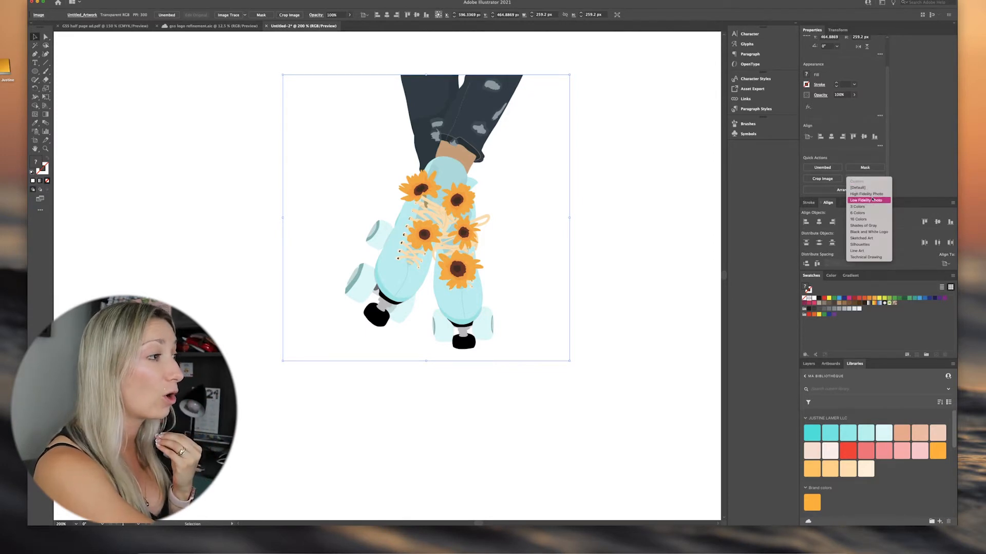
pyautogui.moveTo(867, 251)
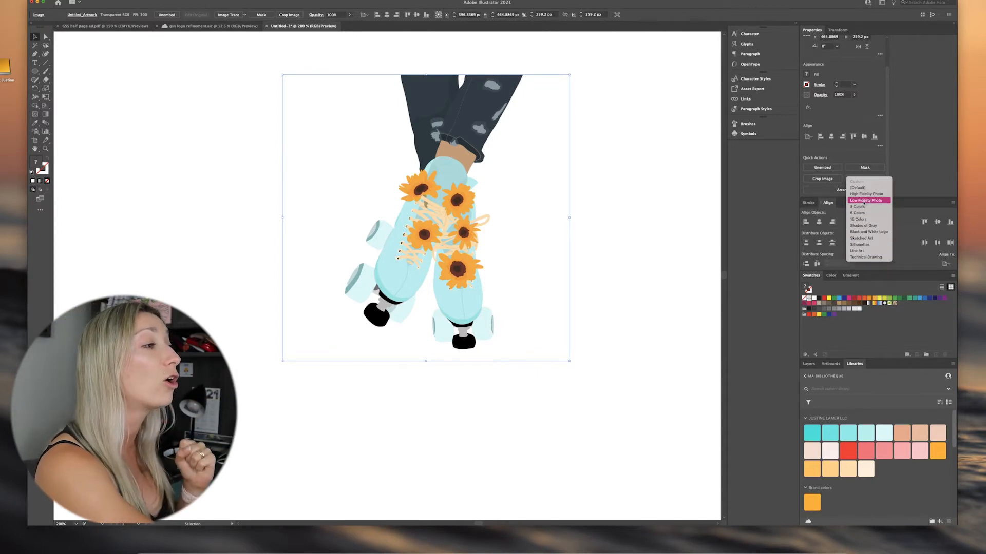
pyautogui.moveTo(868, 195)
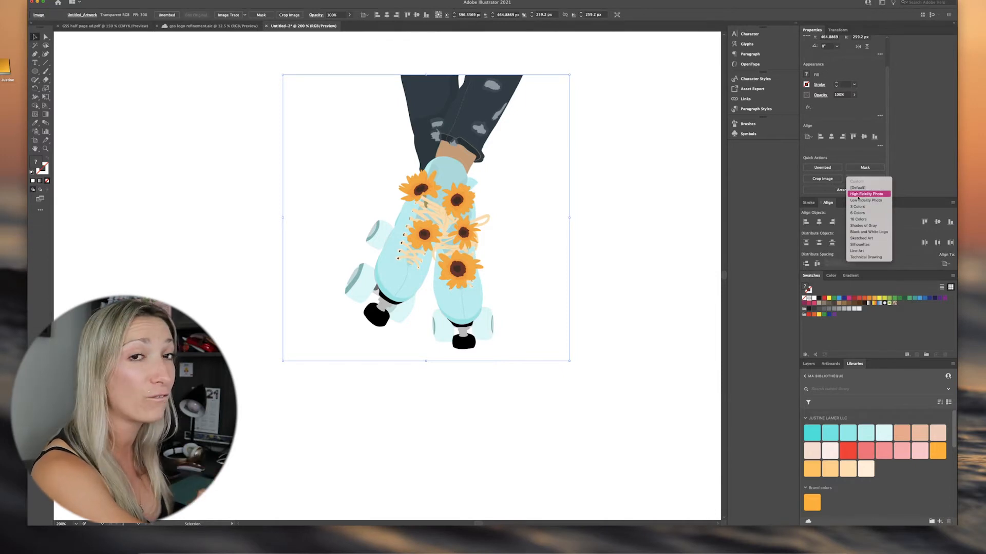
pyautogui.moveTo(867, 200)
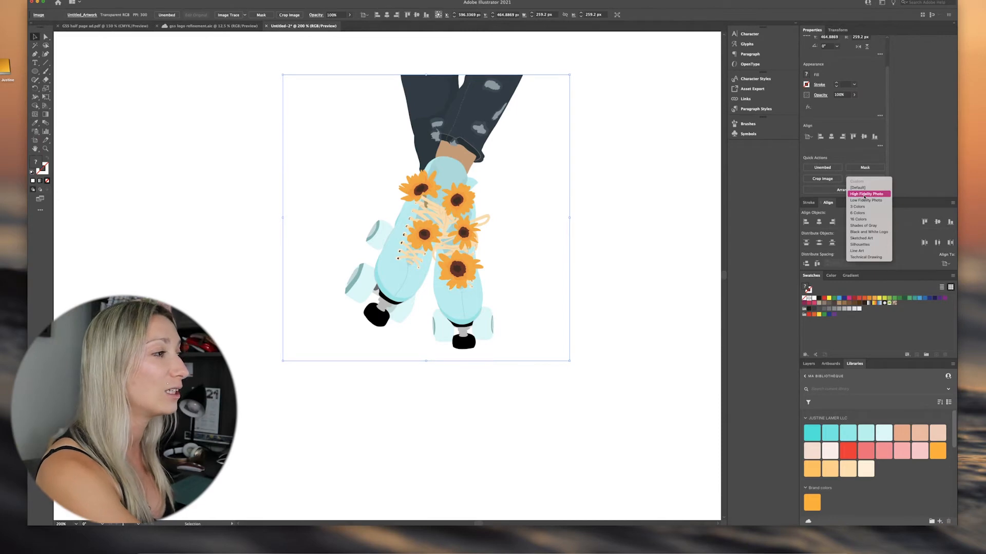
pyautogui.click(867, 194)
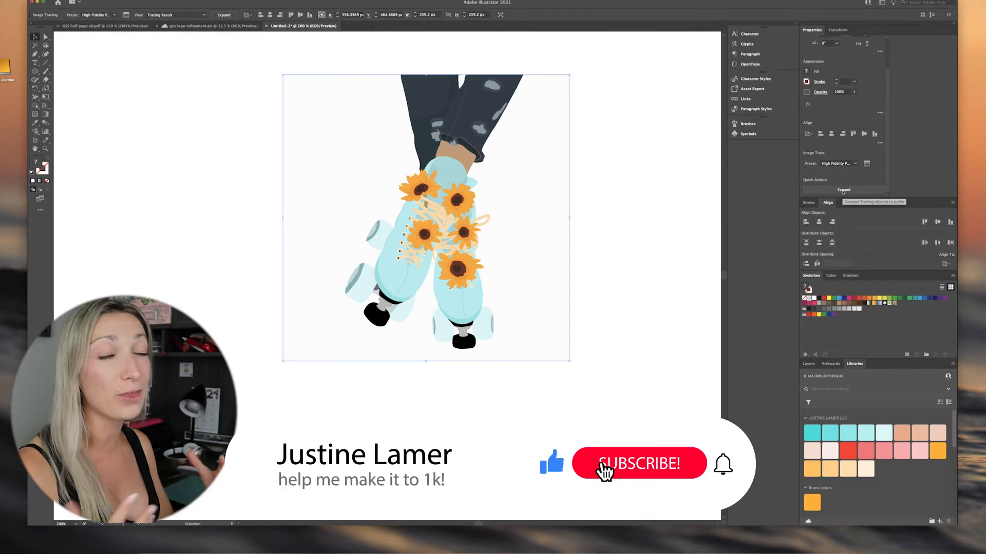
# Expand the image trace into a group of editable vector paths.
pyautogui.click(638, 464)
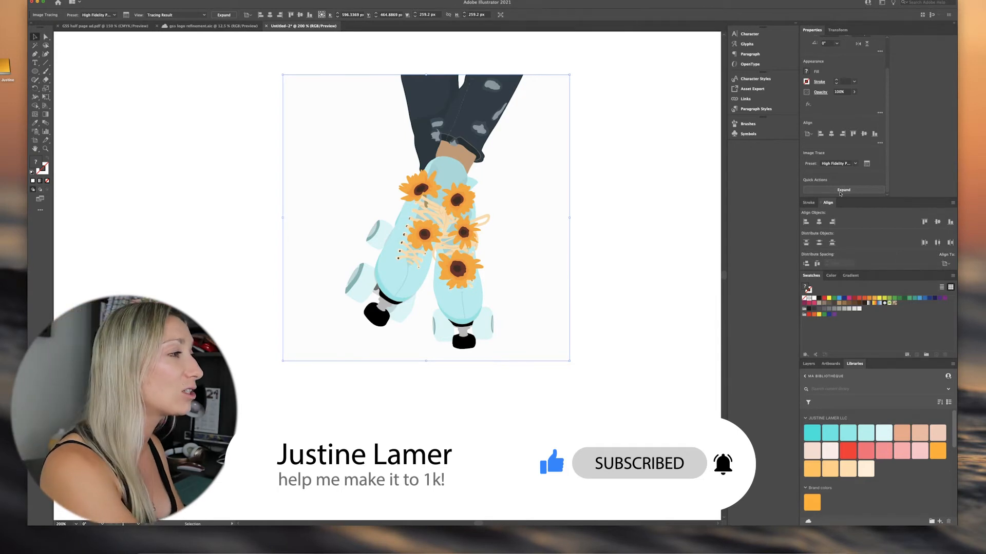
pyautogui.click(842, 190)
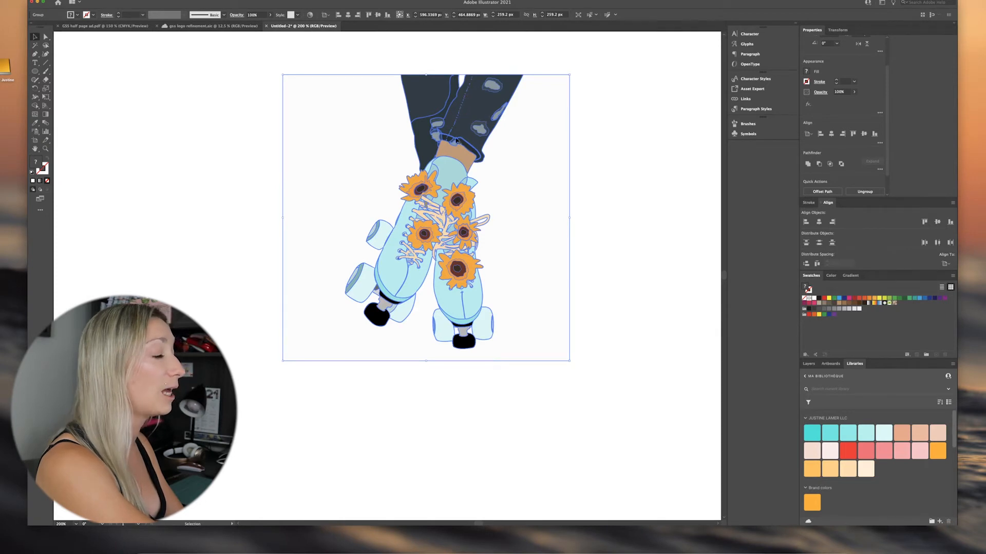
pyautogui.moveTo(545, 207)
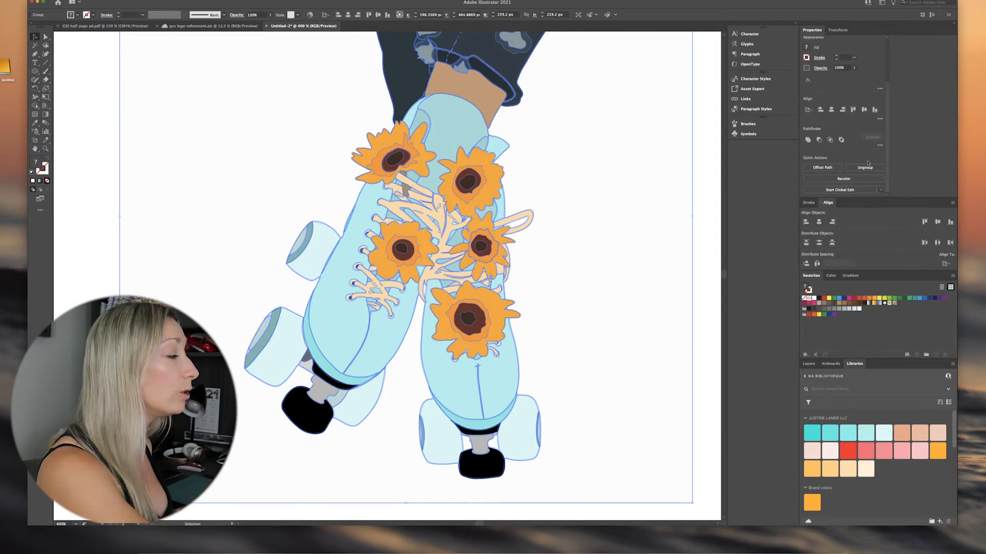
# Ungroup the expanded artwork into individual editable paths.
pyautogui.click(865, 167)
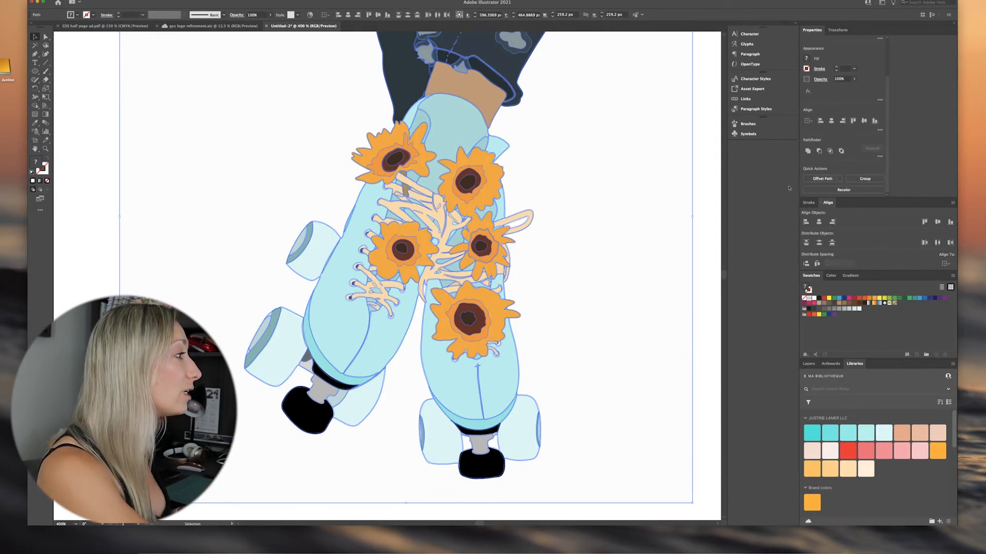